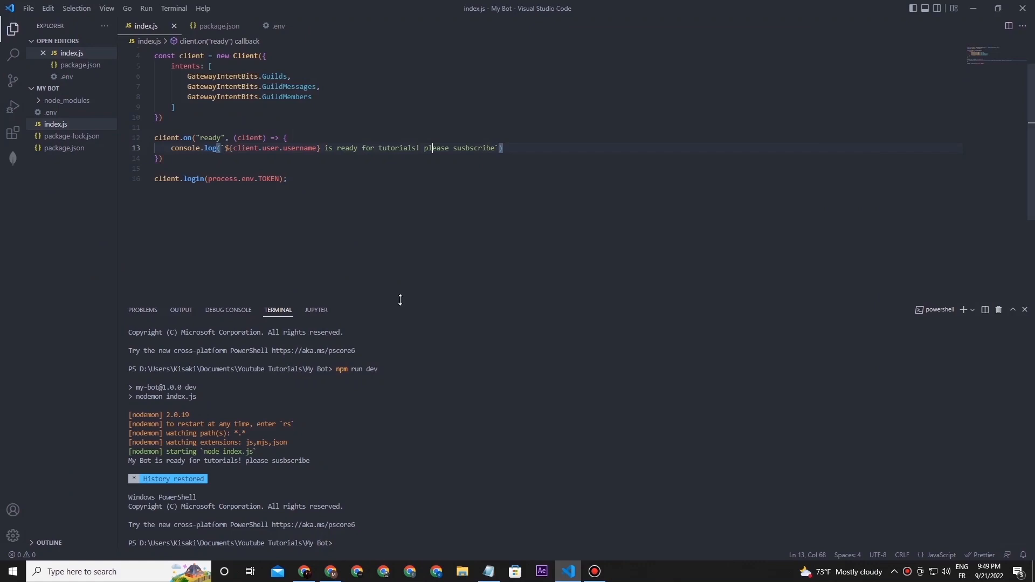
Step: Switch from VS Code to the browser showing Google results for 'heroku'
click(286, 178)
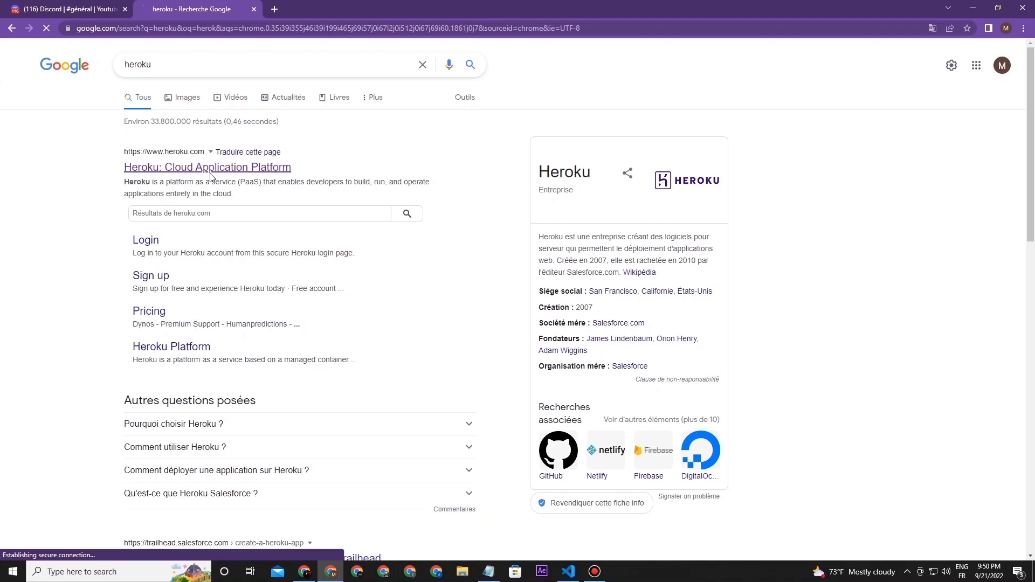
Step: Open the Heroku site from the search results and submit the free account sign-up form
click(206, 167)
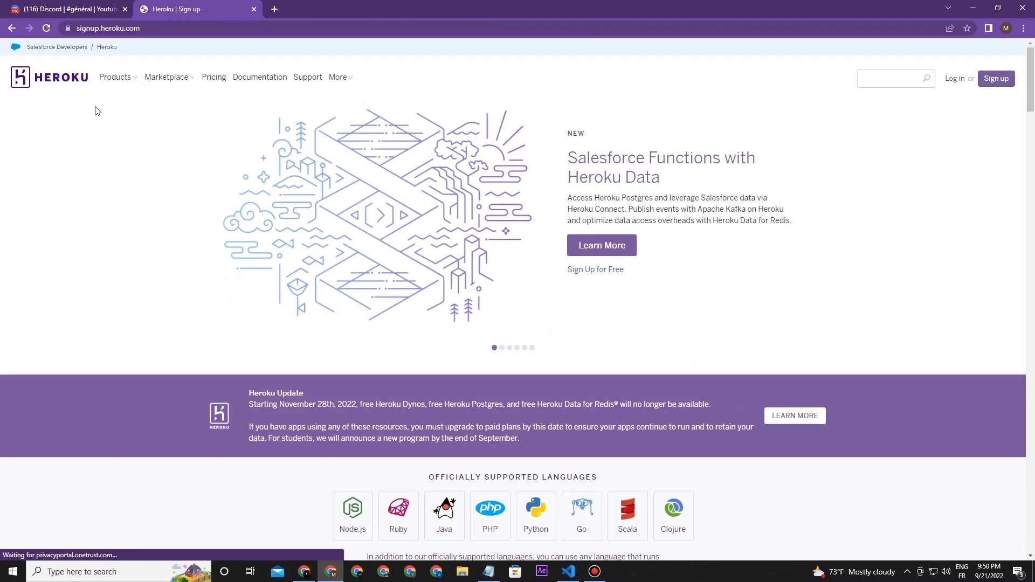
click(629, 457)
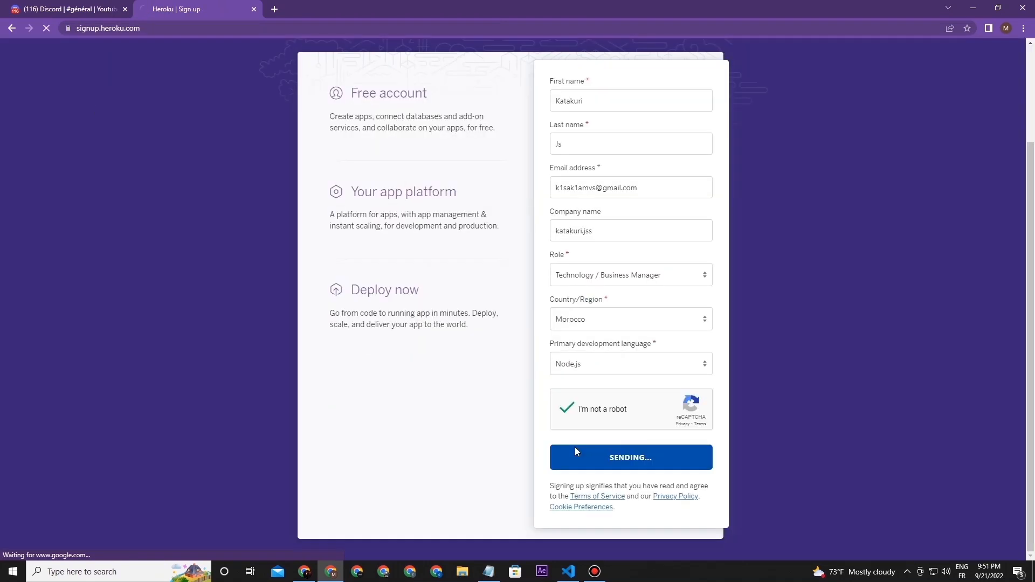
click(629, 456)
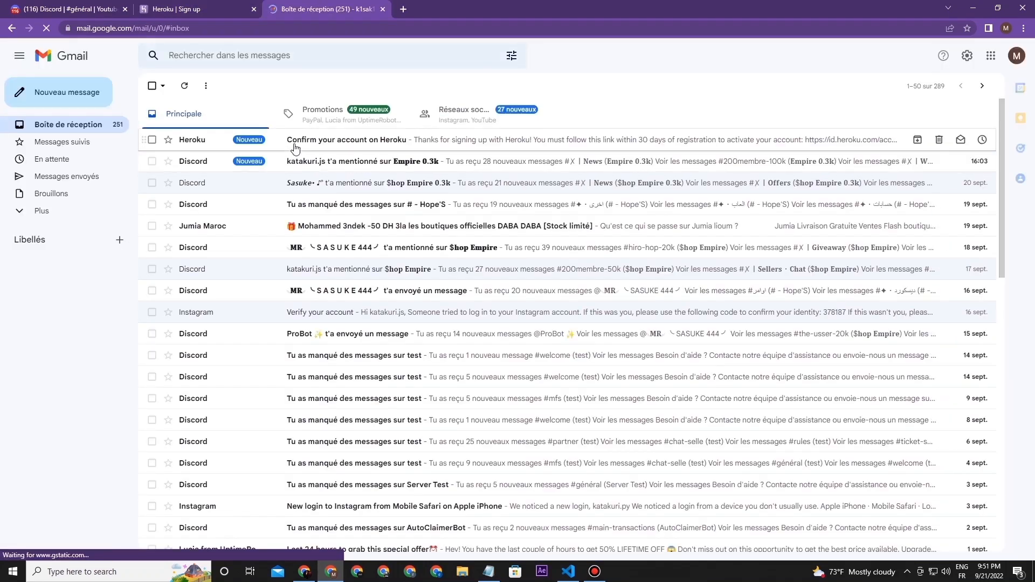
Step: Open the 'Confirm your account on Heroku' email, follow its activation link, then close it
click(346, 140)
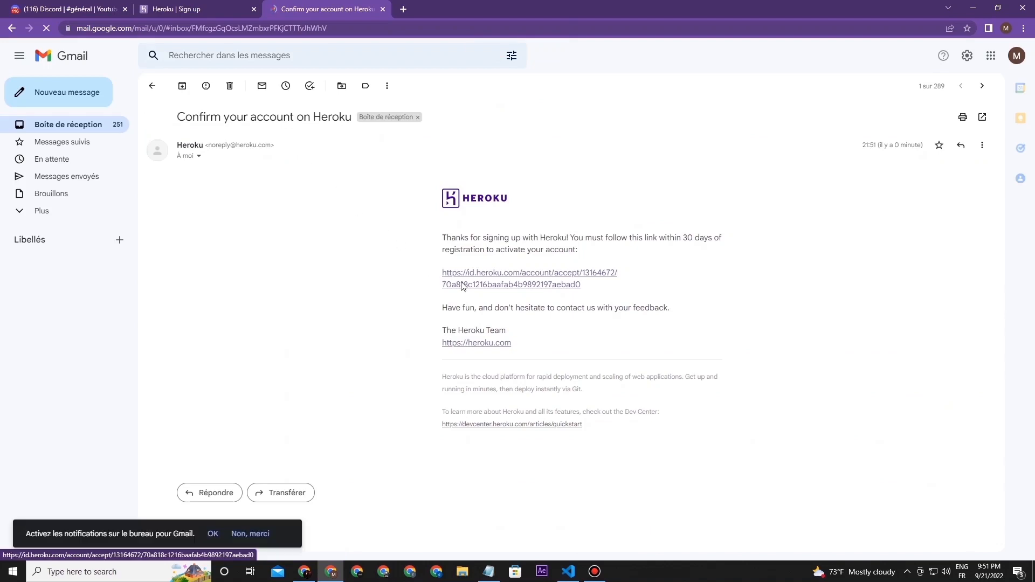
click(528, 271)
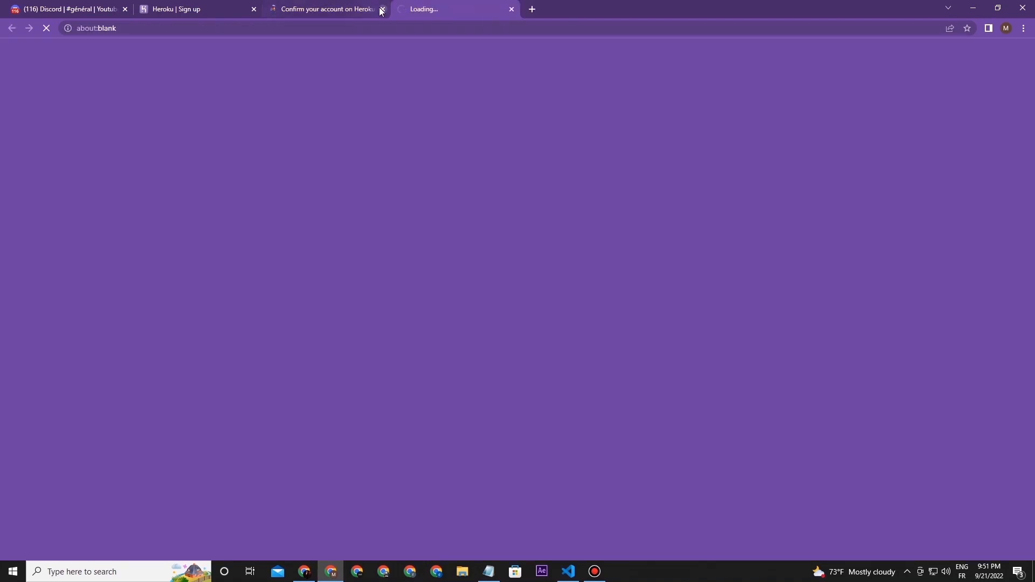
click(381, 9)
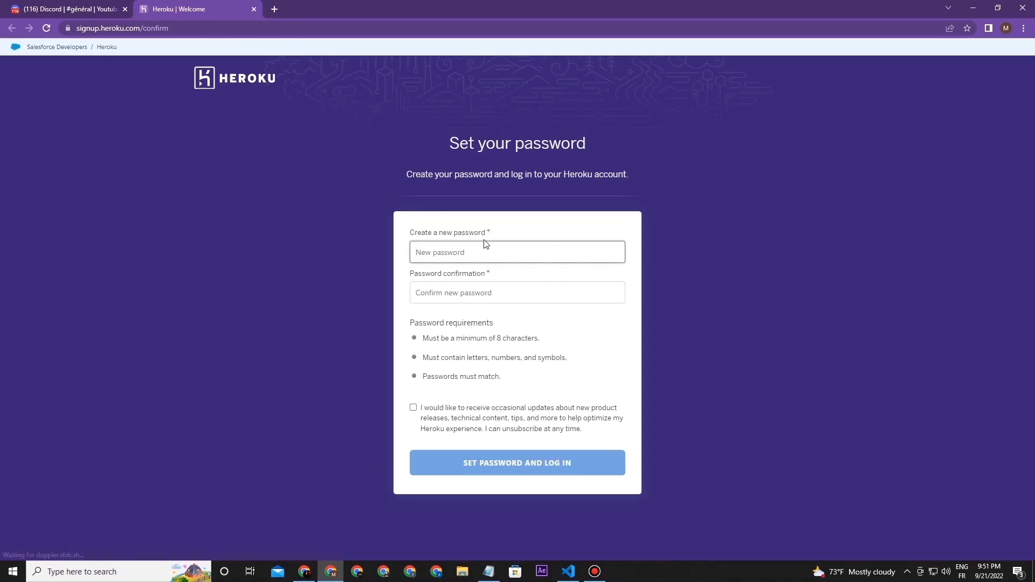
Step: Set the account password, log in, mark Italy as domicile, and accept the terms
click(517, 462)
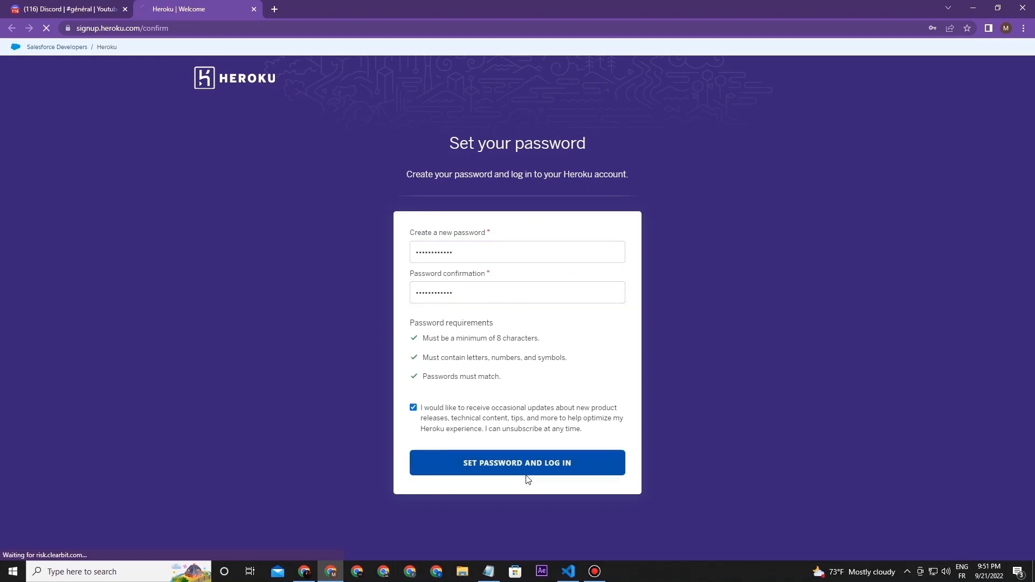
click(516, 462)
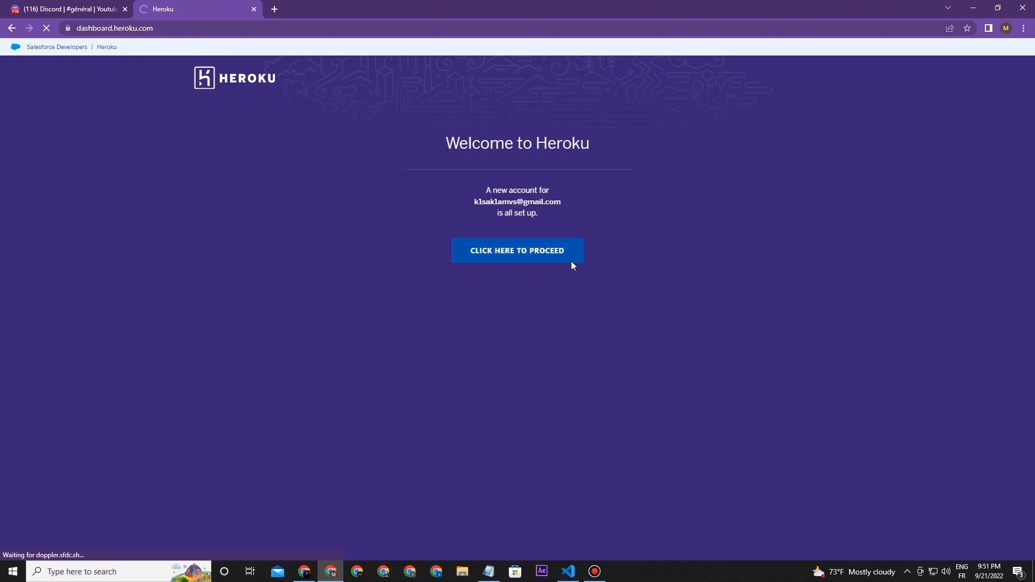
click(517, 250)
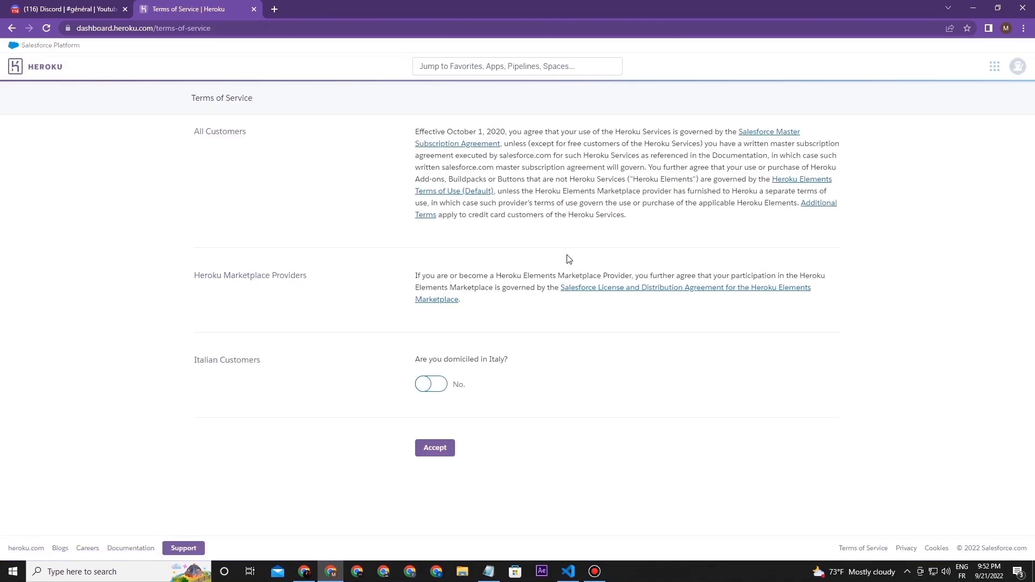
mouse_move(406, 363)
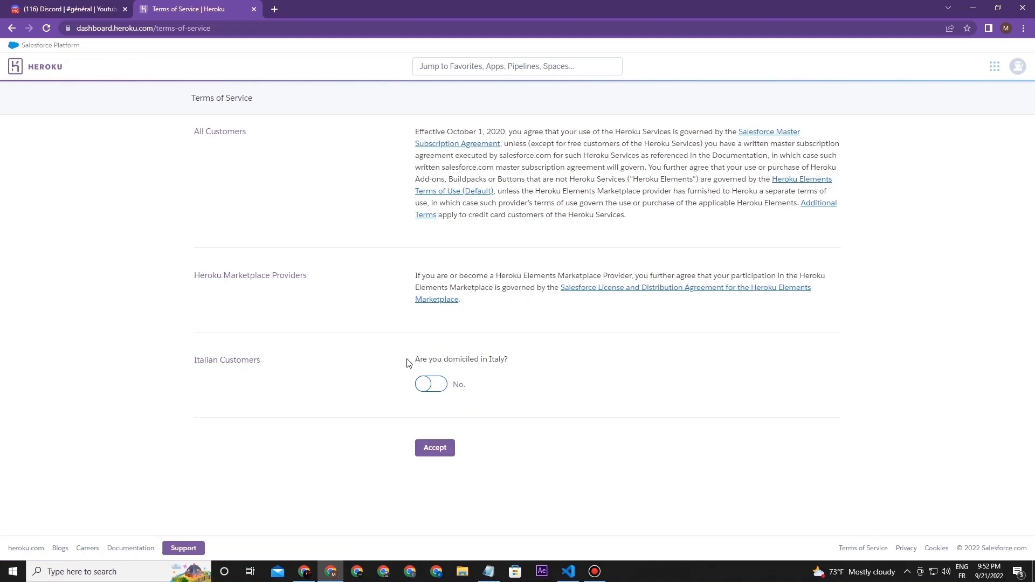
click(430, 384)
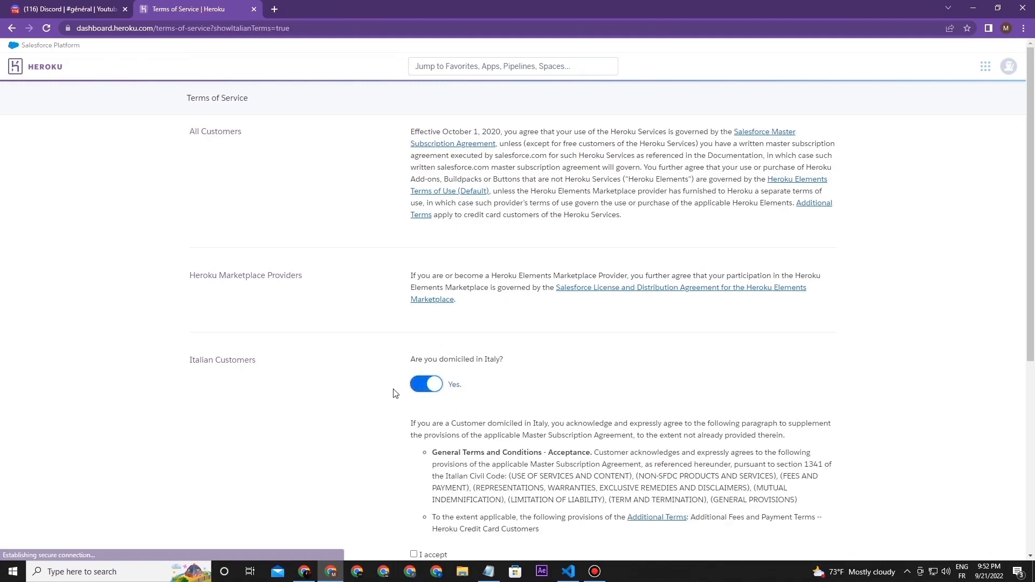
click(426, 384)
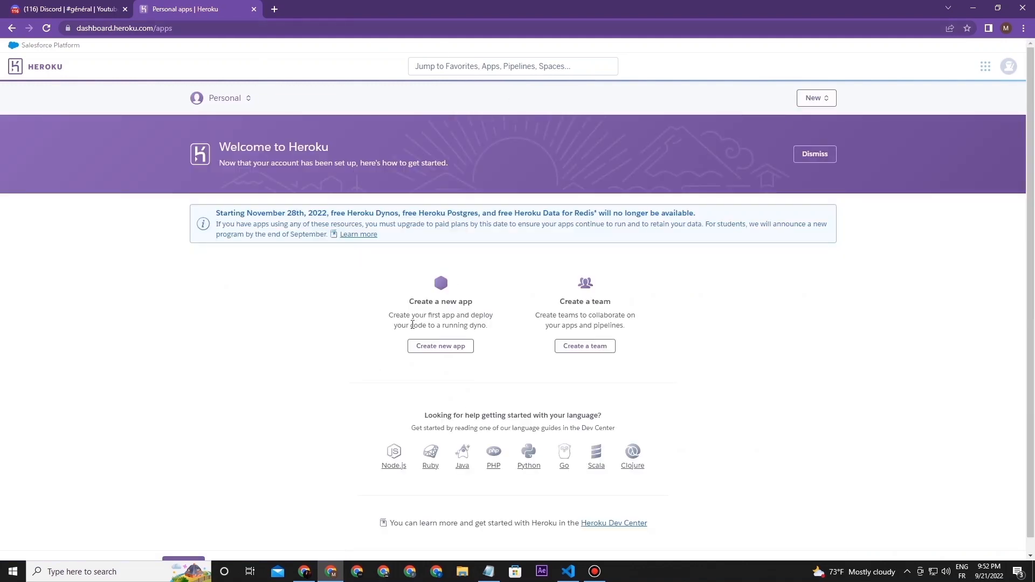
Step: Create a new Heroku app named mybotforyoutube
click(440, 346)
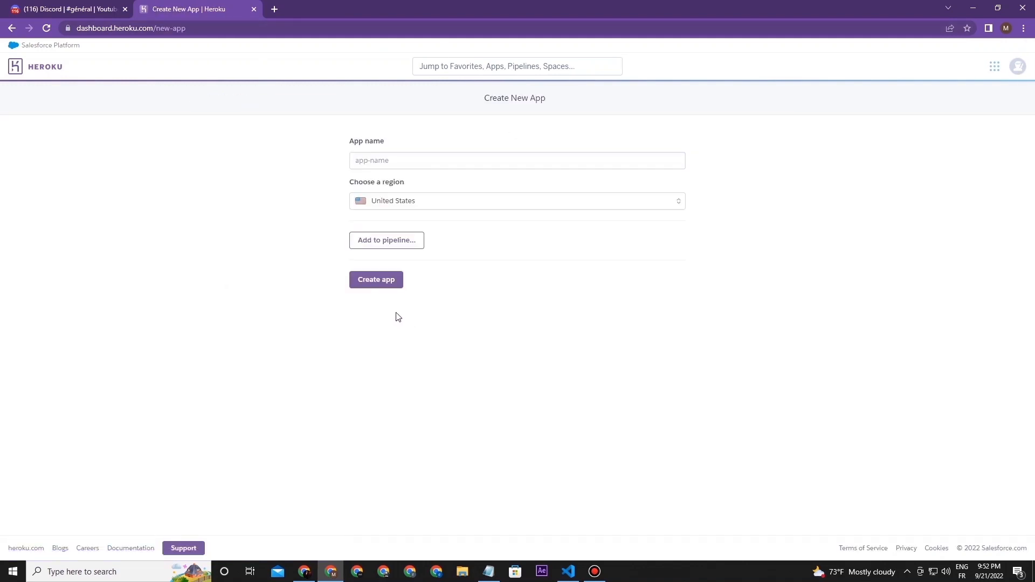
text(myb)
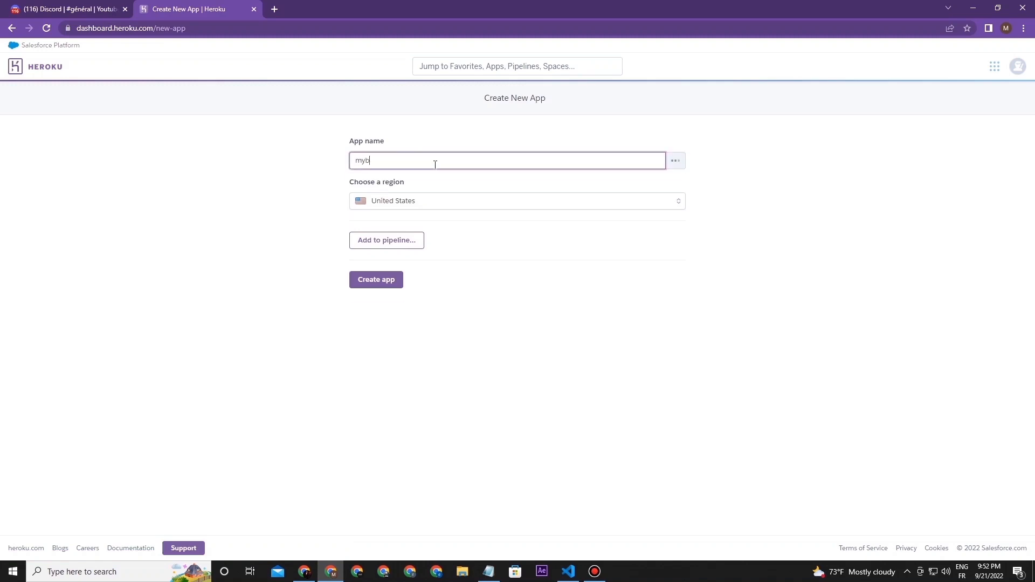
click(376, 280)
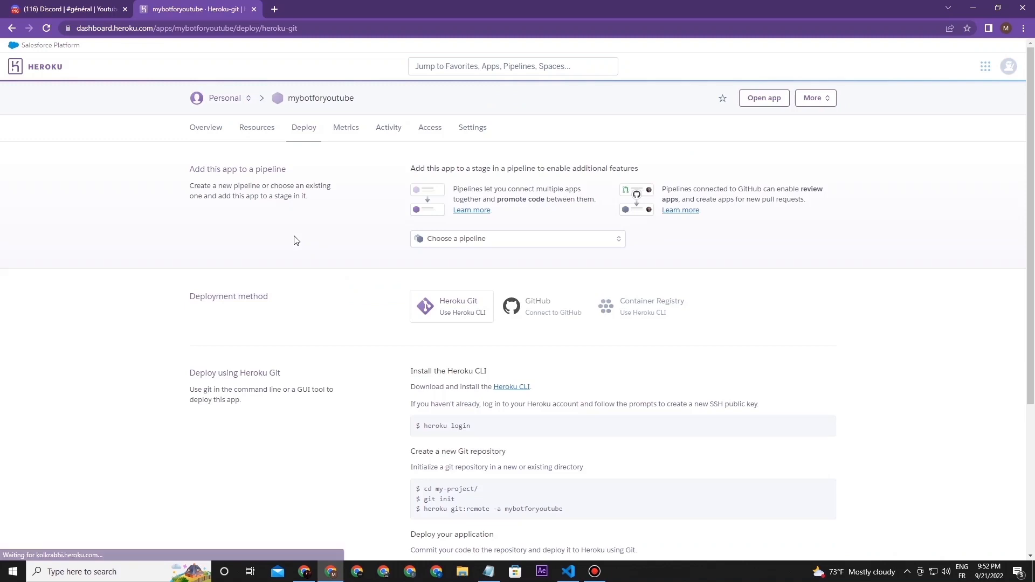
Step: Choose Heroku Git as the deployment method and scroll to its instructions
click(538, 306)
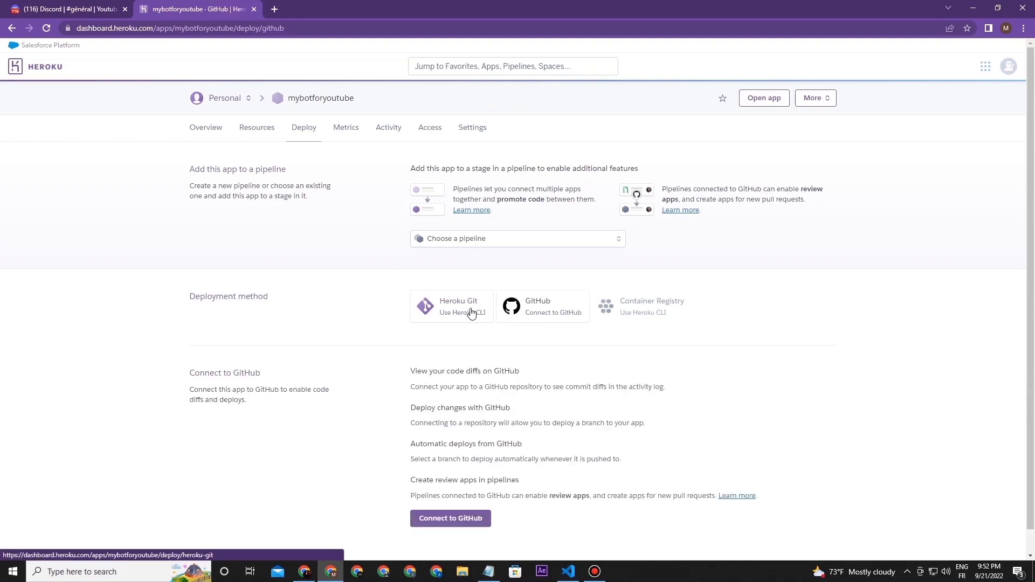
click(452, 306)
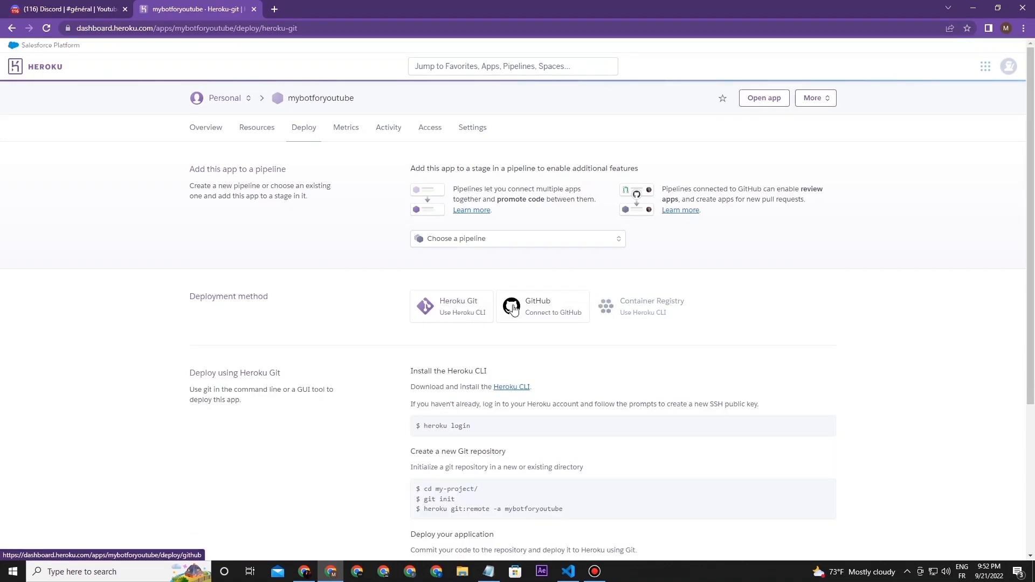
click(543, 305)
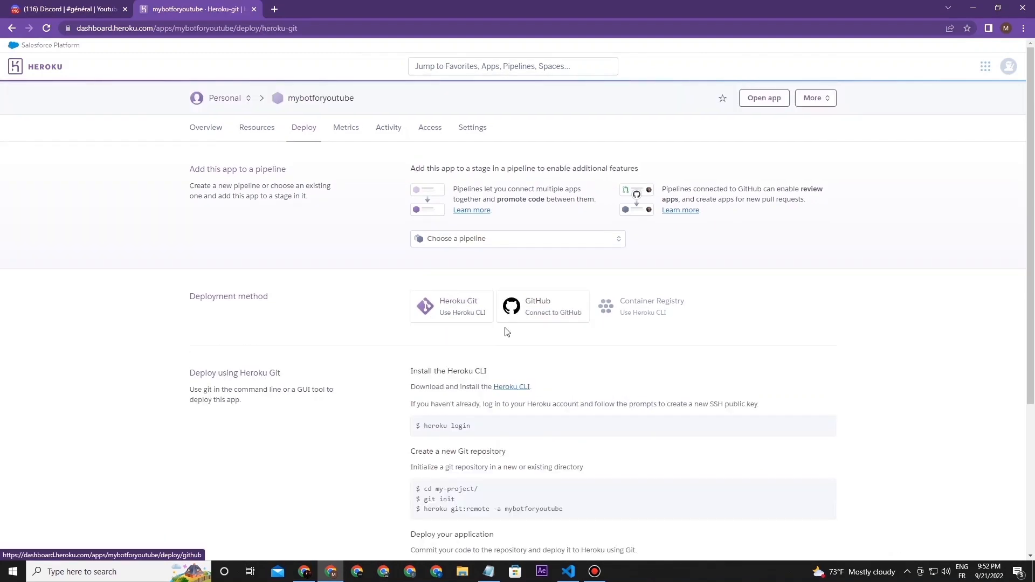
scroll(down, 3)
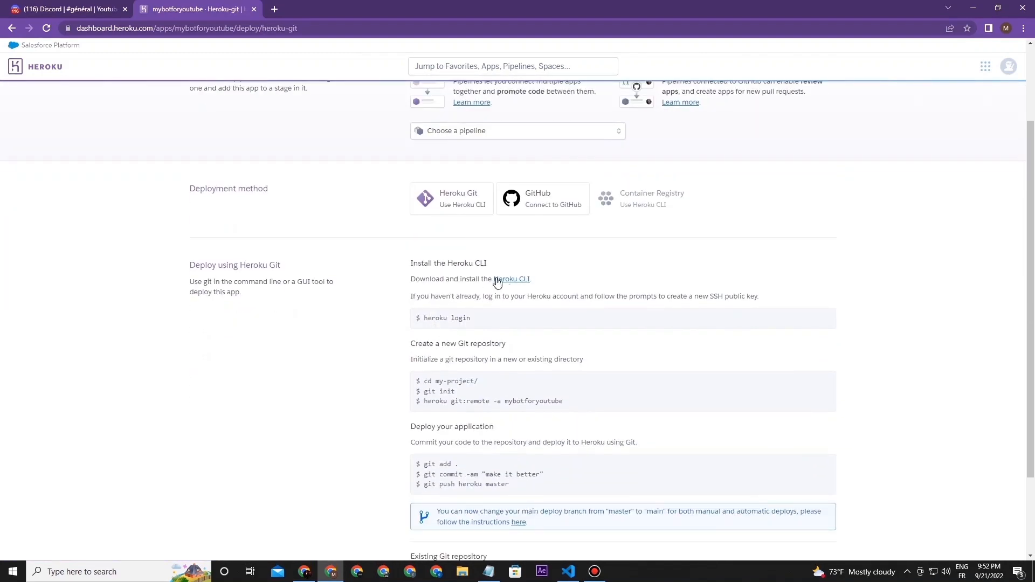
Step: Open the Heroku CLI installation guide and download the 64-bit Windows installer
click(511, 279)
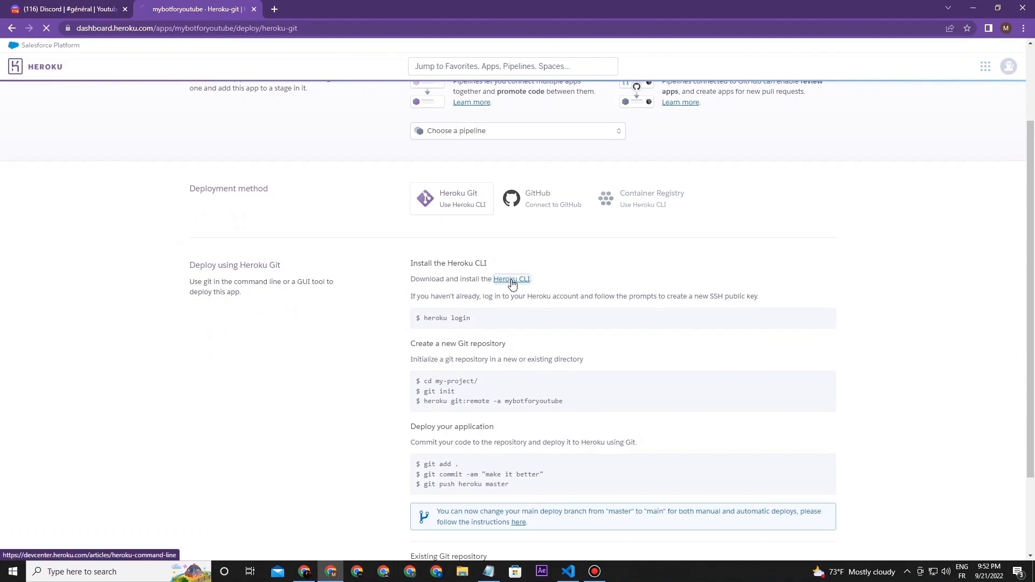
click(511, 278)
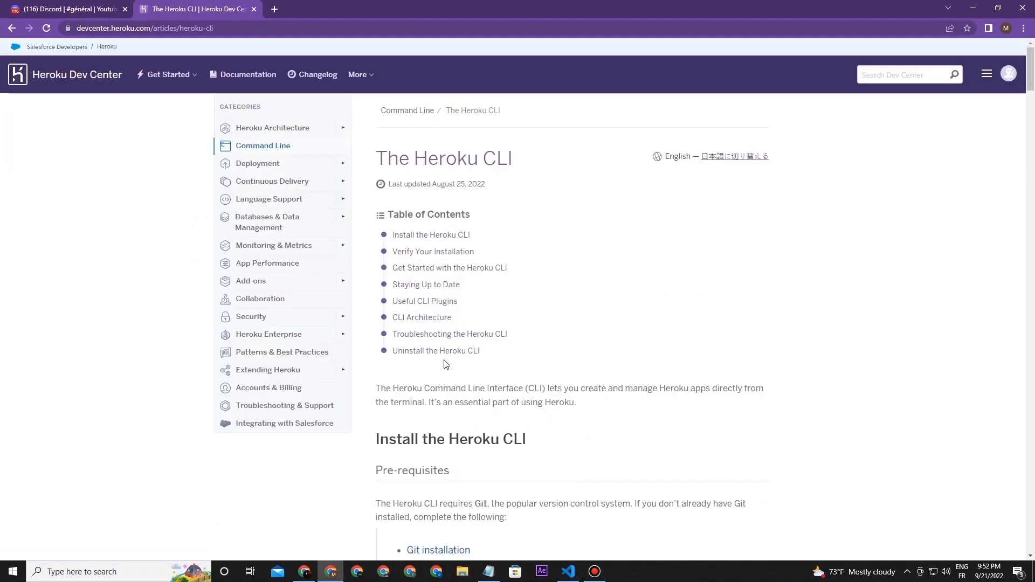
scroll(down, 3)
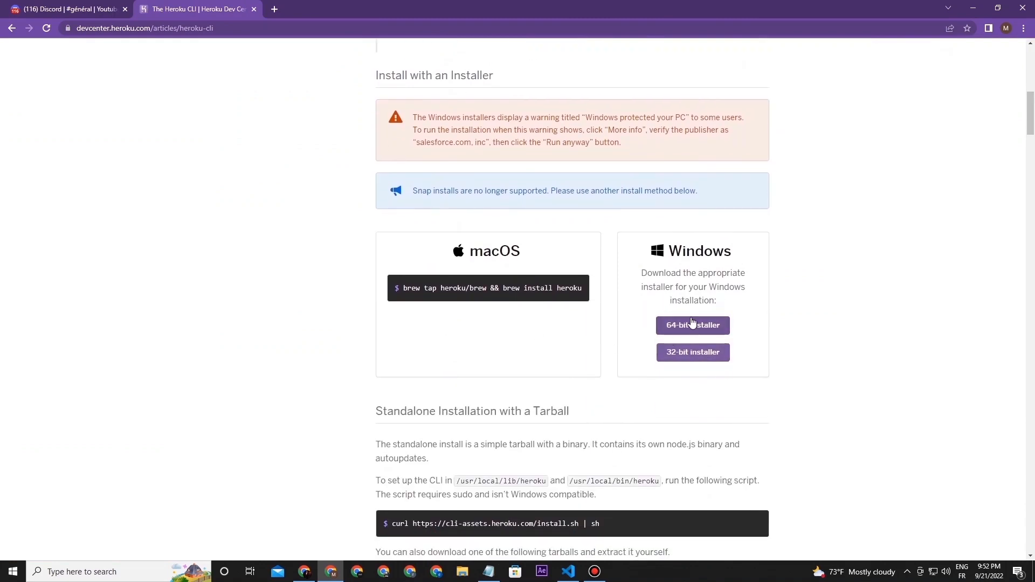
click(692, 325)
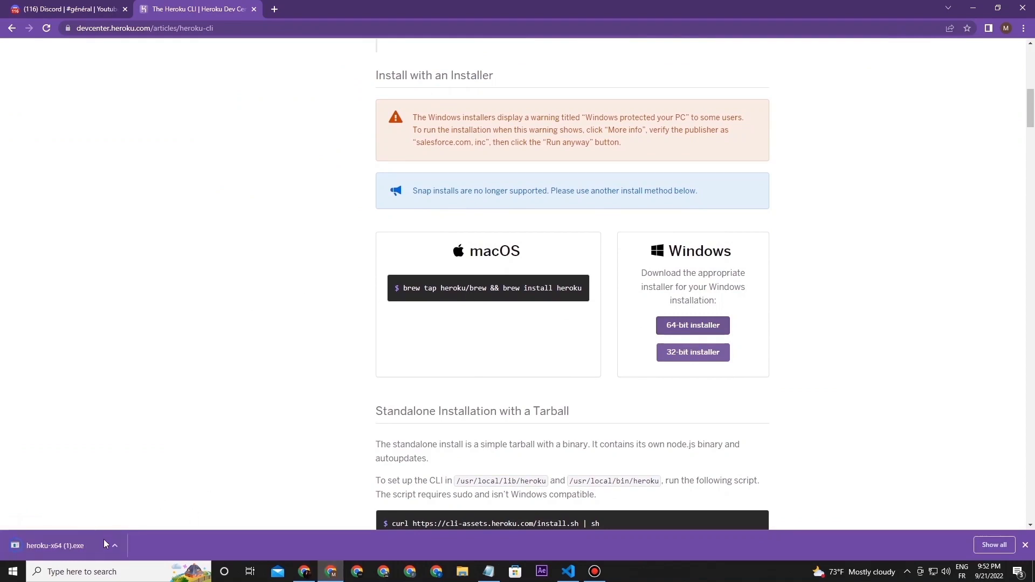
Step: Review the remaining CLI install methods and return to the bot project in VS Code
scroll(down, 3)
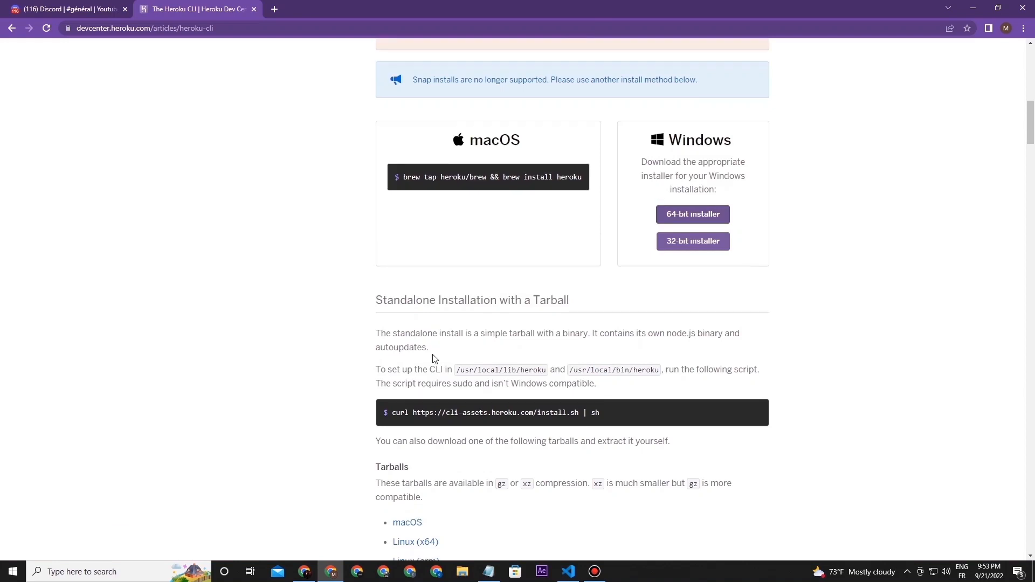
scroll(down, 3)
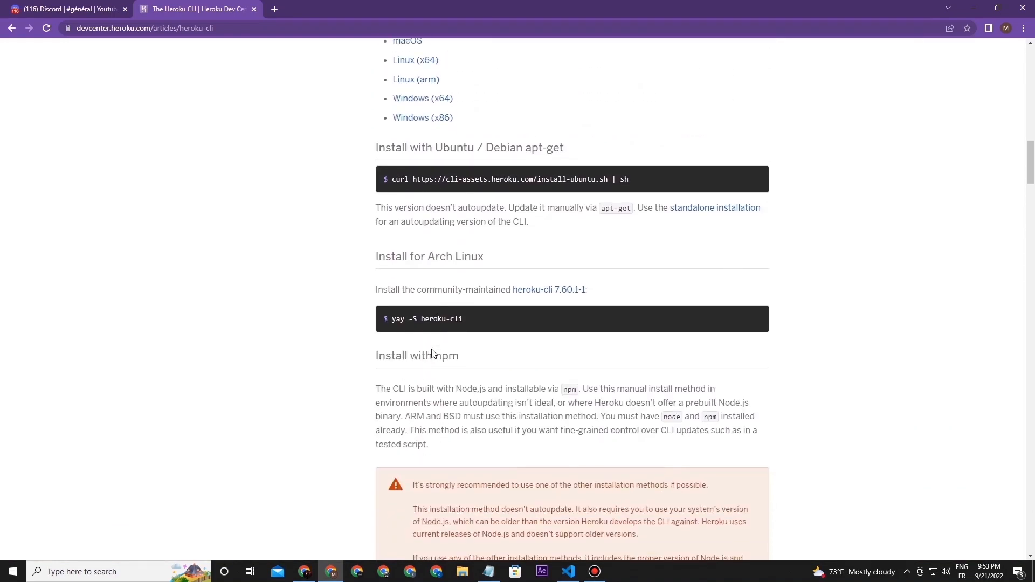
click(566, 571)
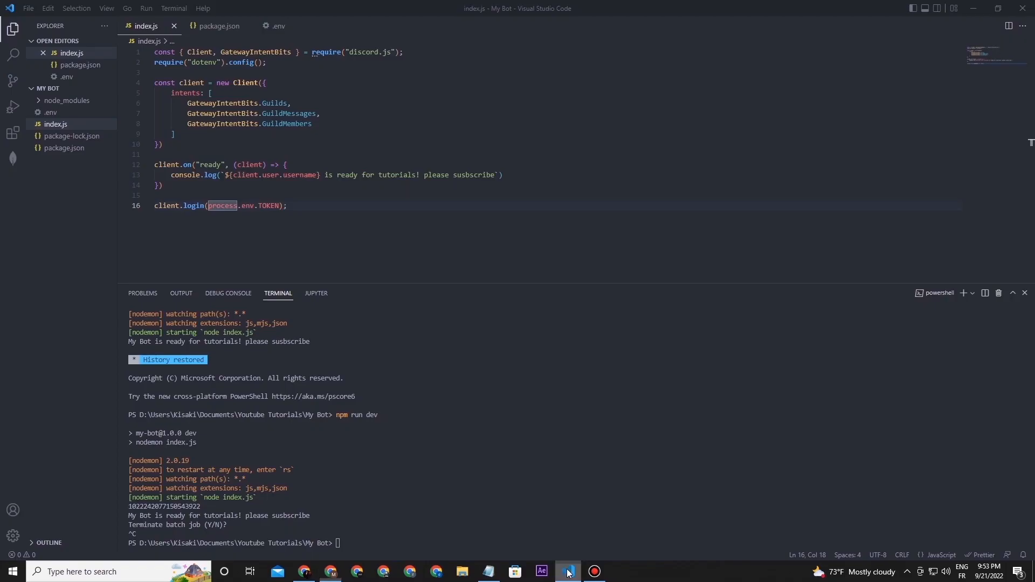
Step: Install the Heroku CLI globally with npm and run heroku login in the terminal
text(npm install -g heroku)
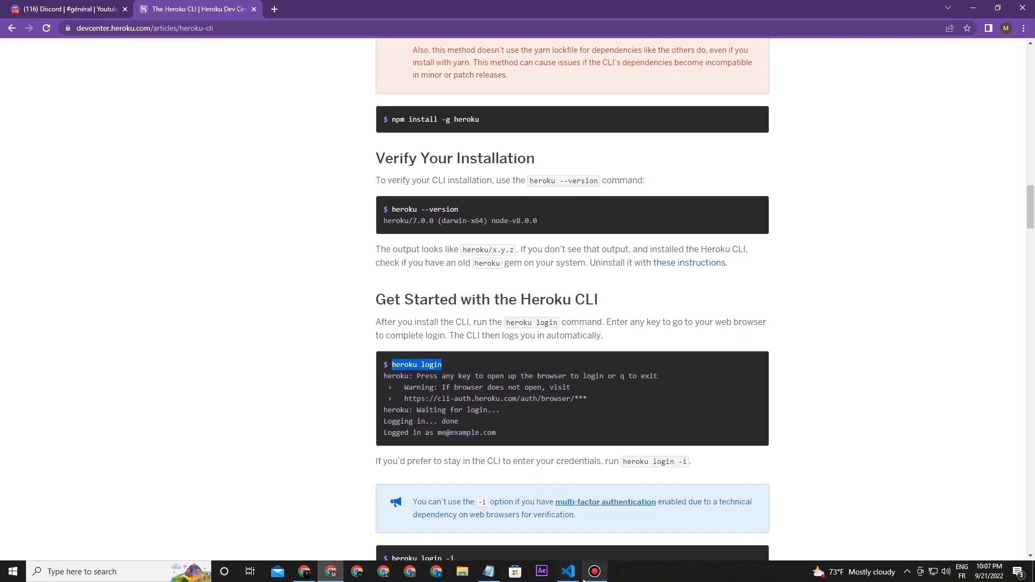
click(567, 571)
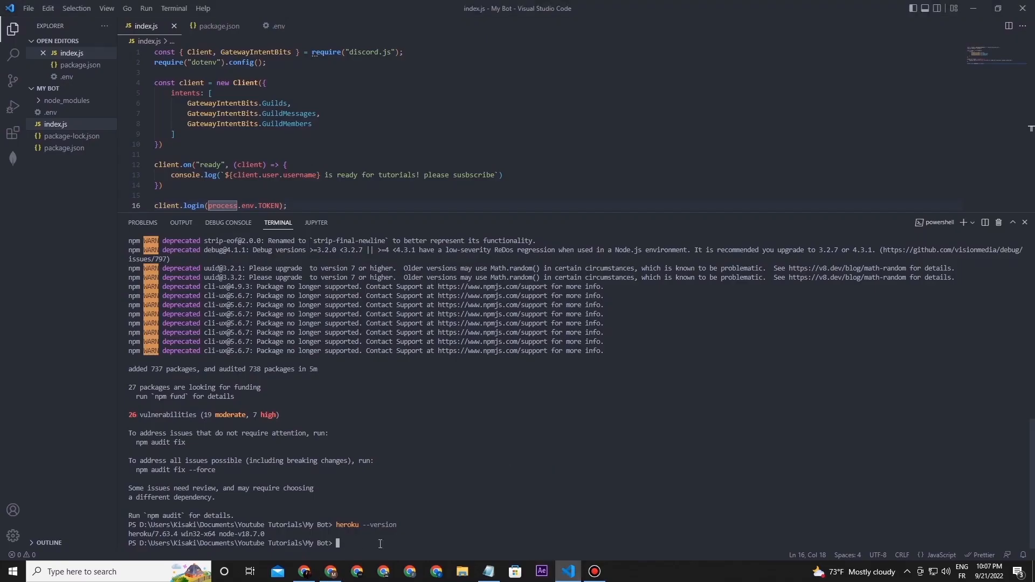
text(heroku login)
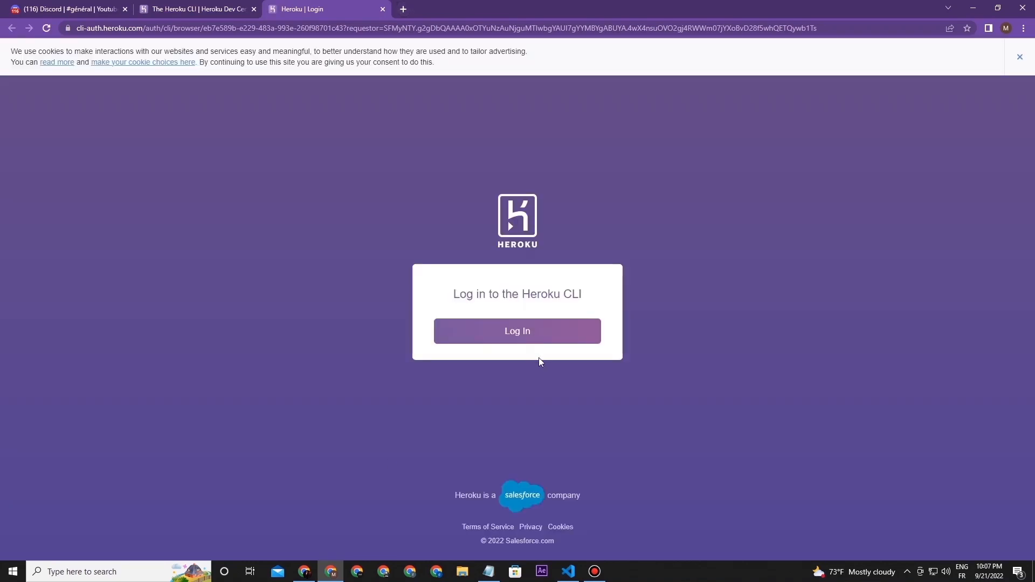
Step: Complete the Heroku CLI login, review the Heroku Git steps, and return to the terminal
click(516, 330)
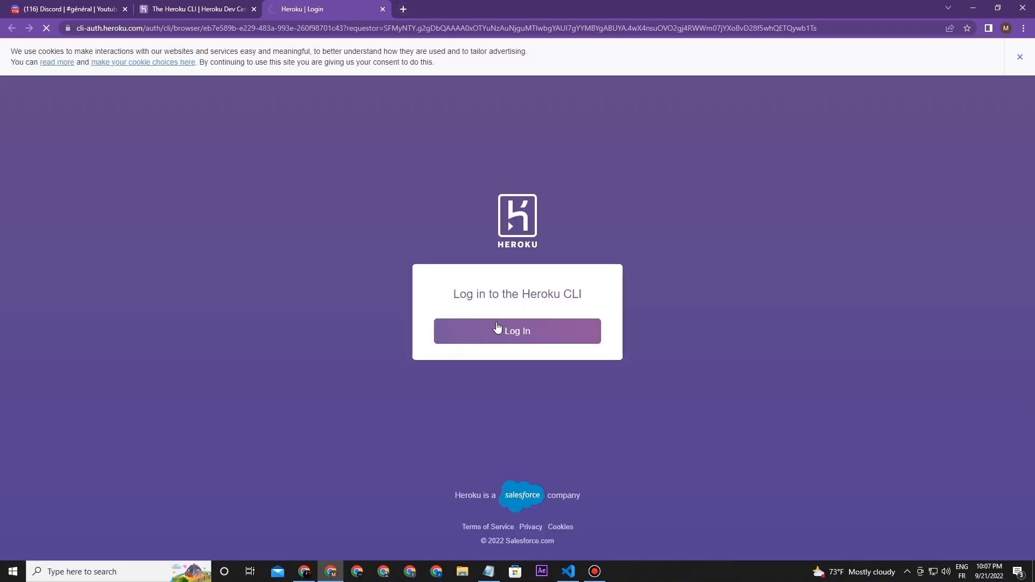
click(517, 331)
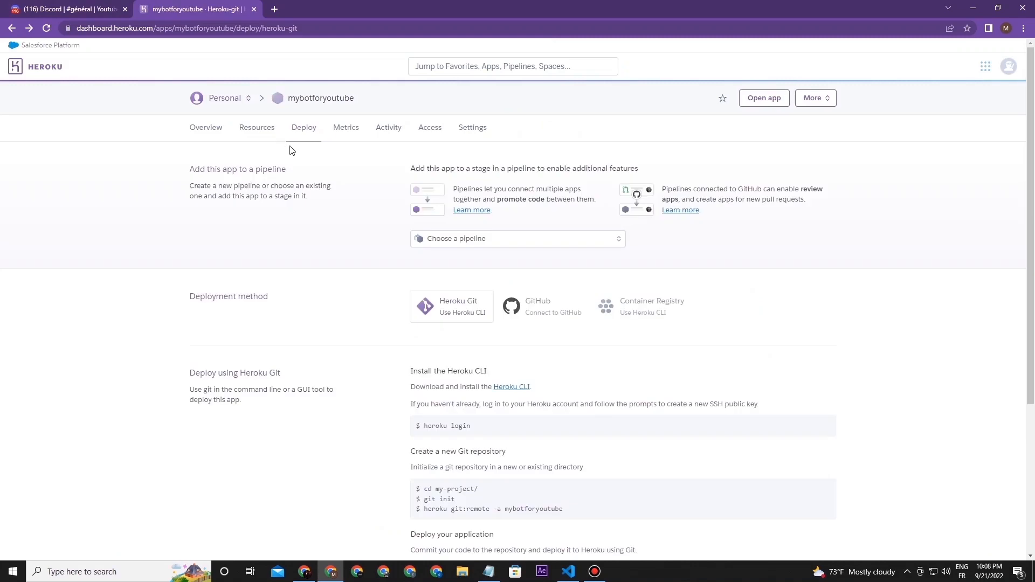
scroll(down, 3)
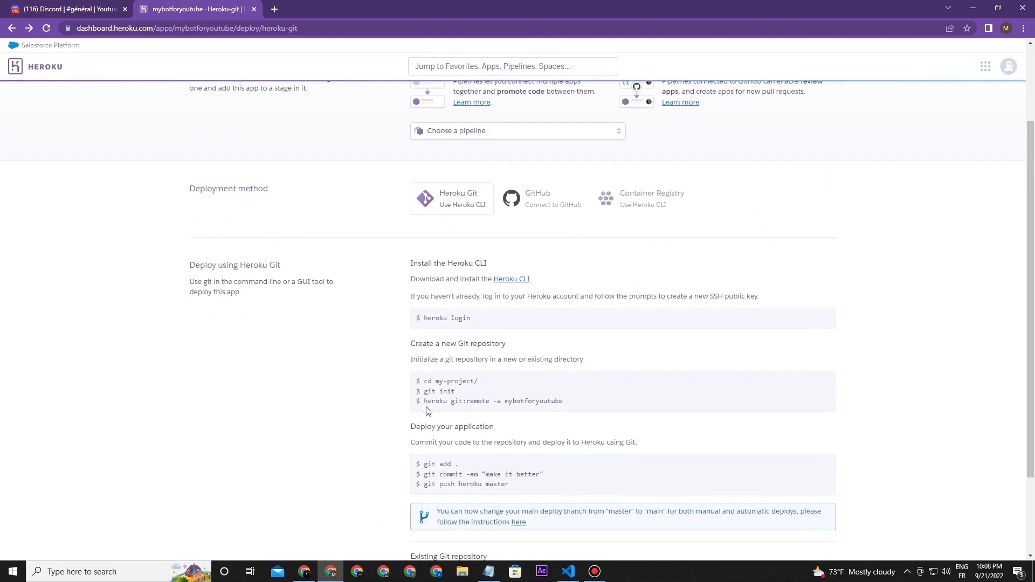
scroll(down, 3)
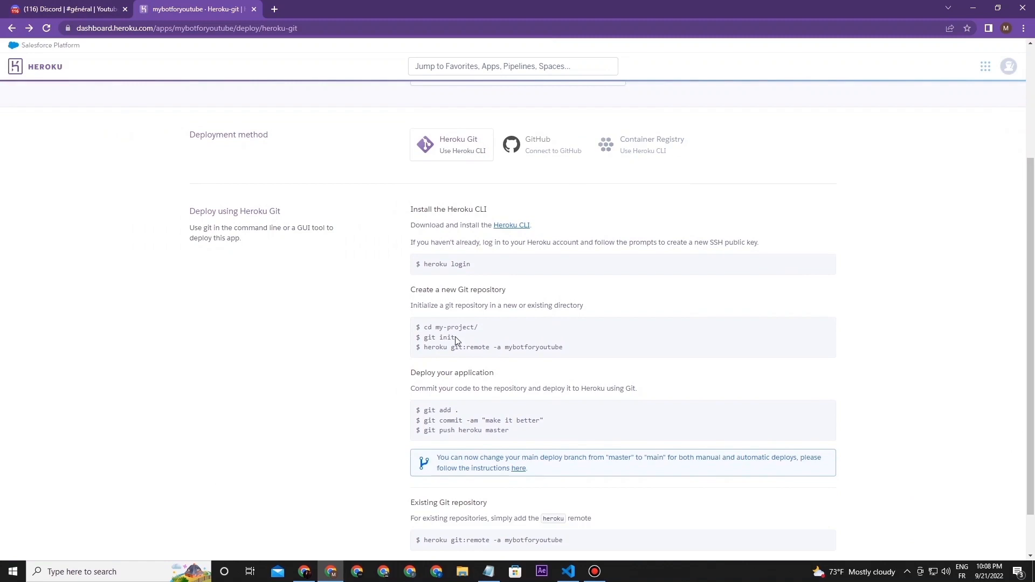
click(567, 571)
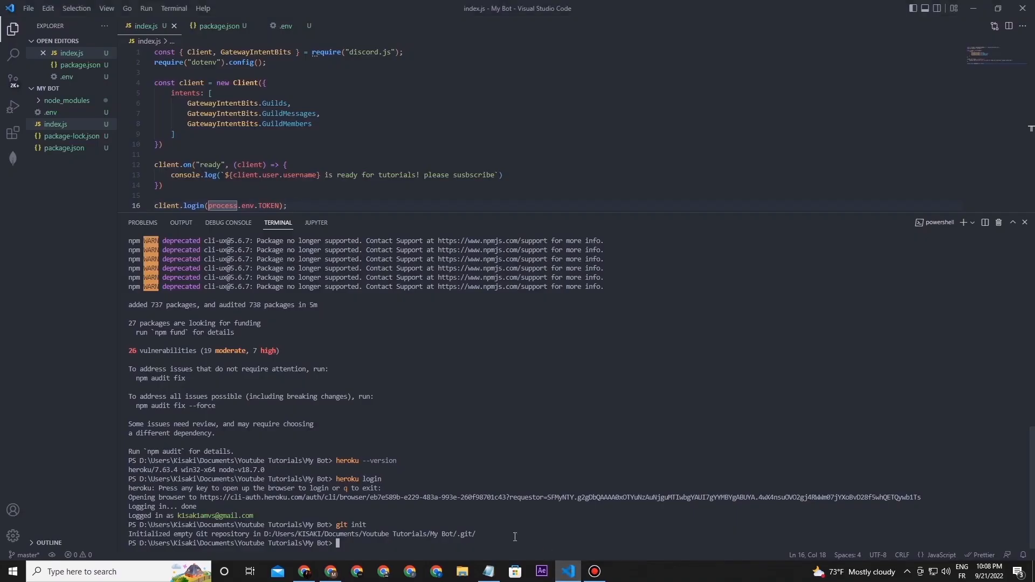
Step: Add the mybotforyoutube Heroku remote, commit all files, and push to heroku master
text(heroku git:remote -a mybotforyoutube)
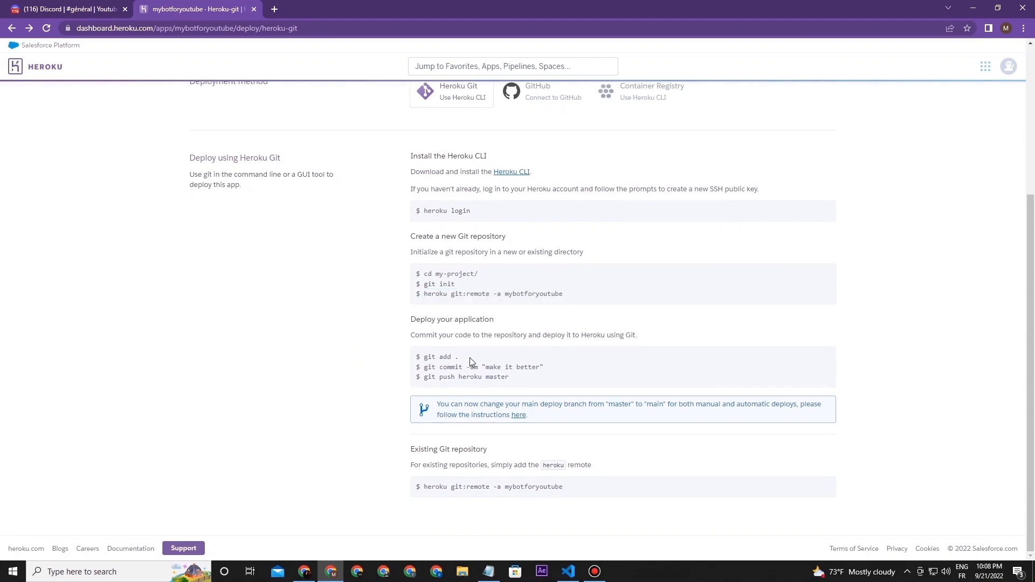
double_click(438, 356)
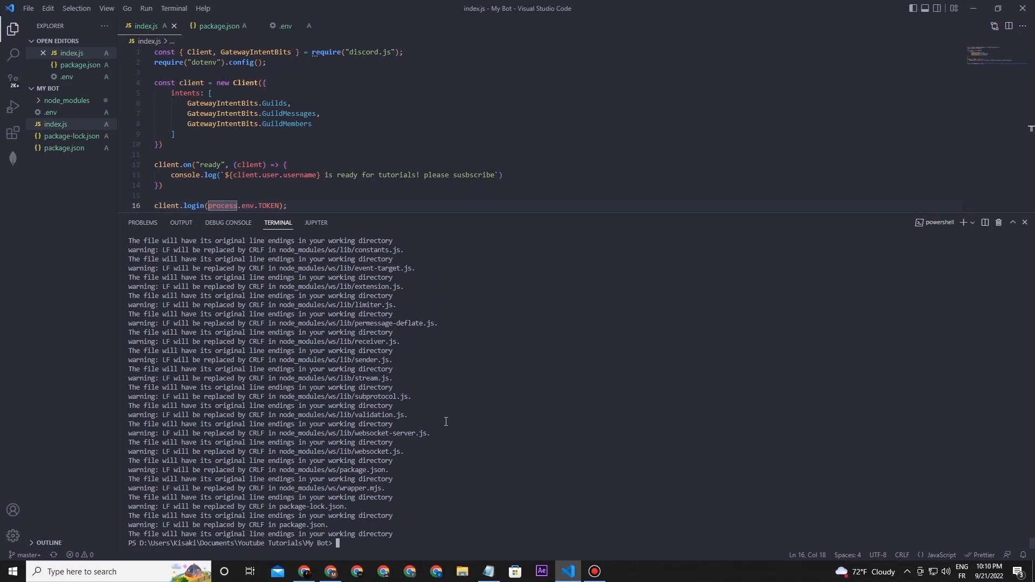
text(git commit -am "make it better")
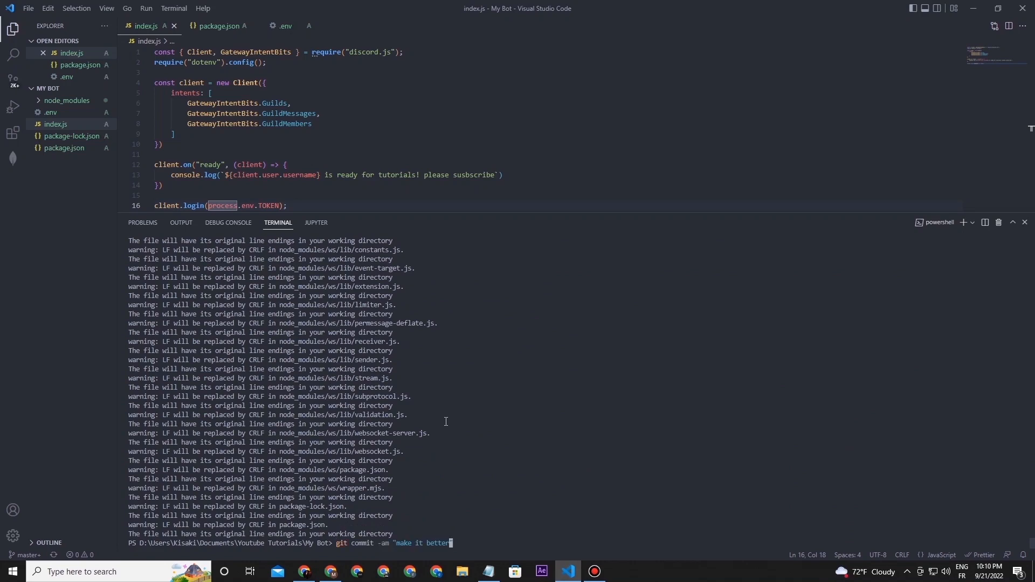
key(Backspace)
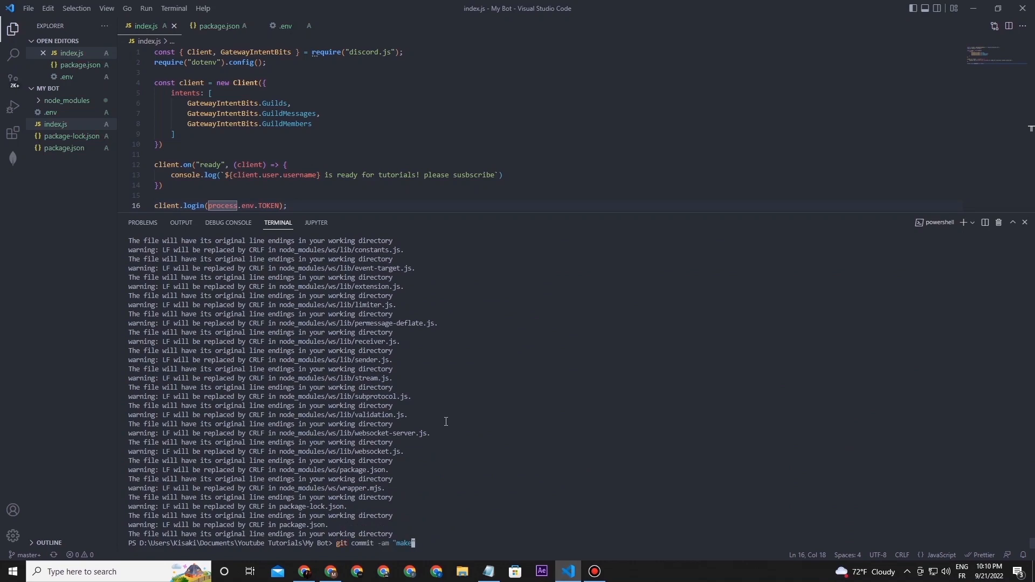
text(my firs)
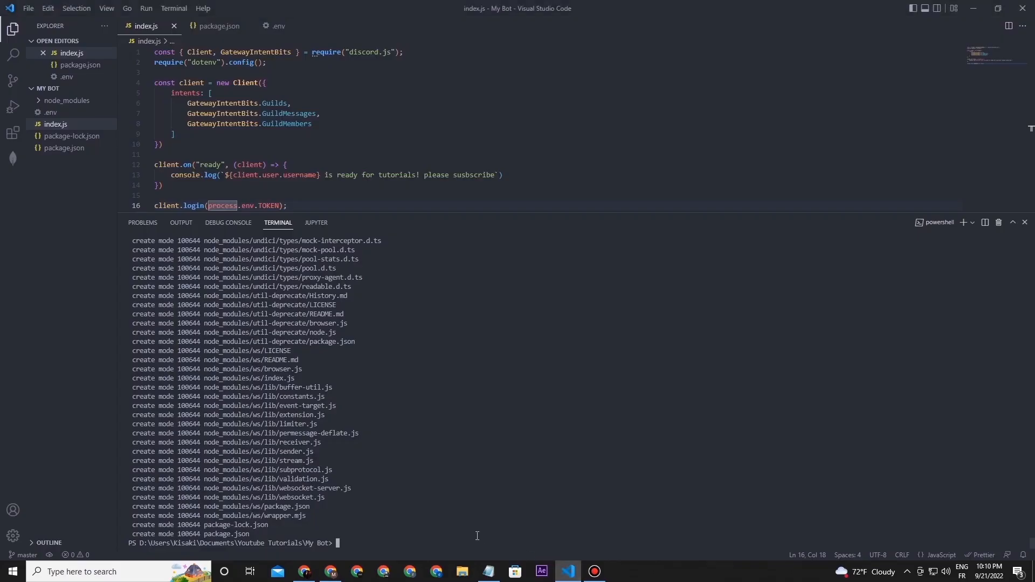
text(git push heroku master)
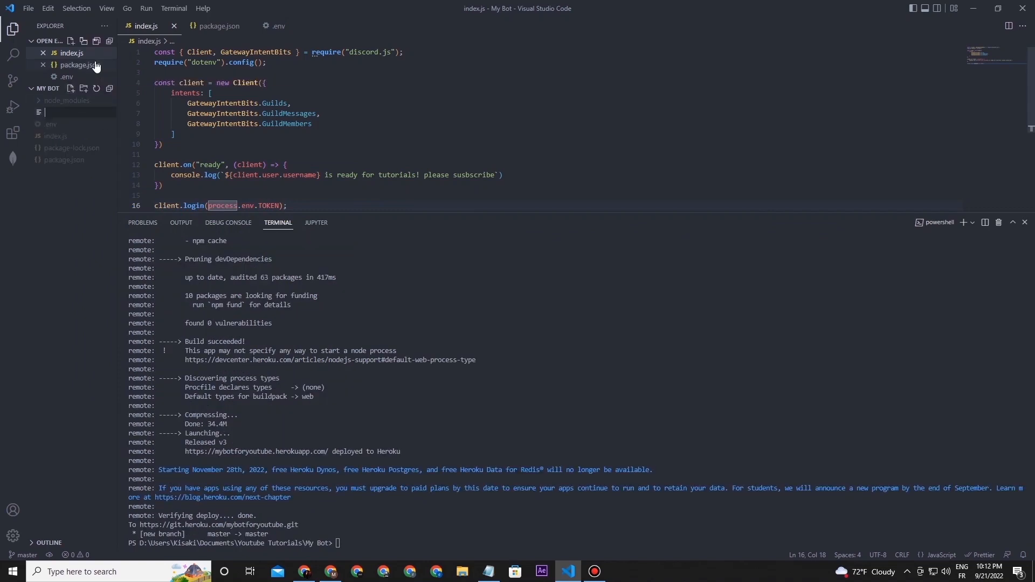
text(Proc)
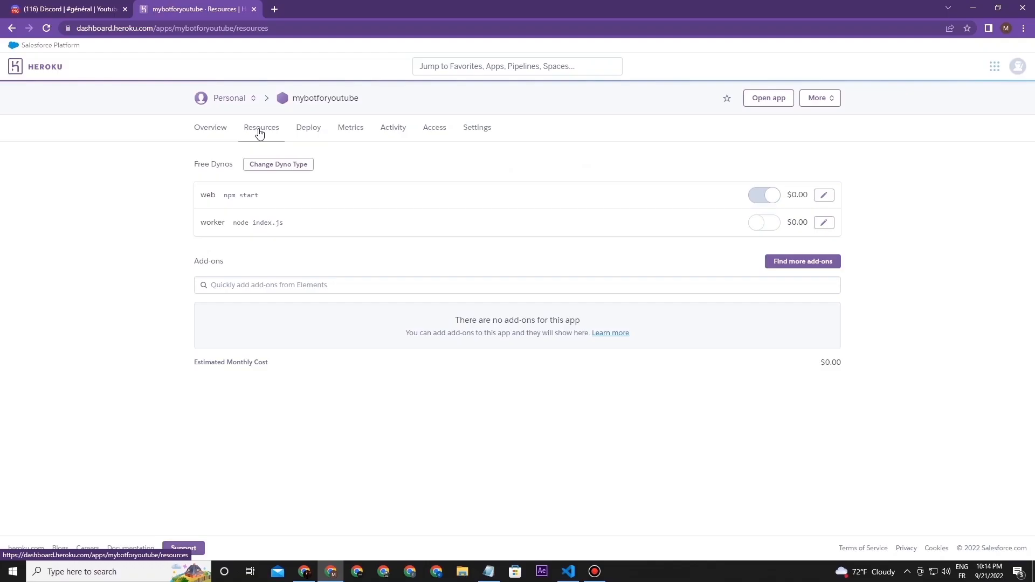
mouse_move(252, 134)
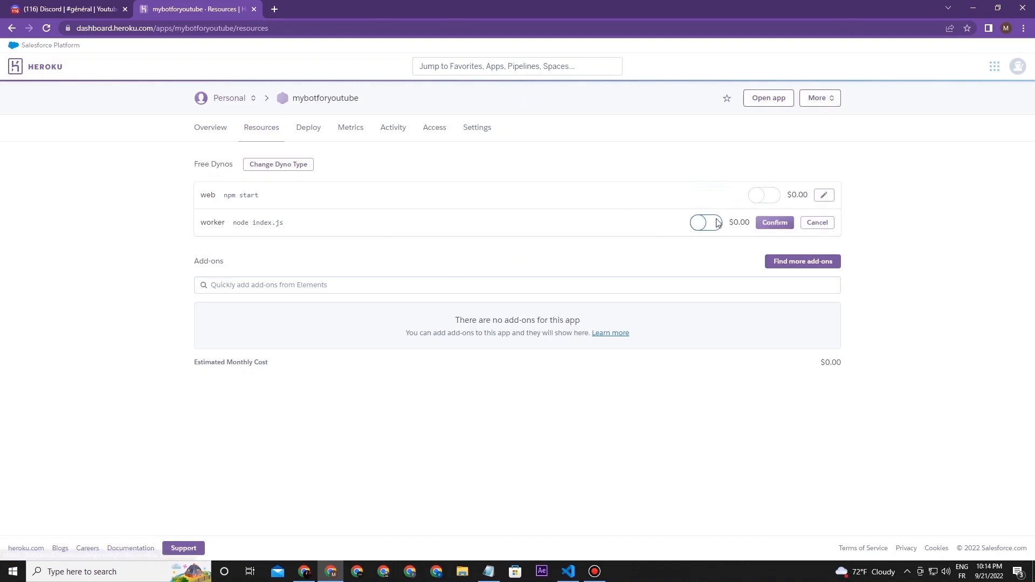
Step: Enable the worker dyno for mybotforyoutube and open View logs from the More menu
click(773, 223)
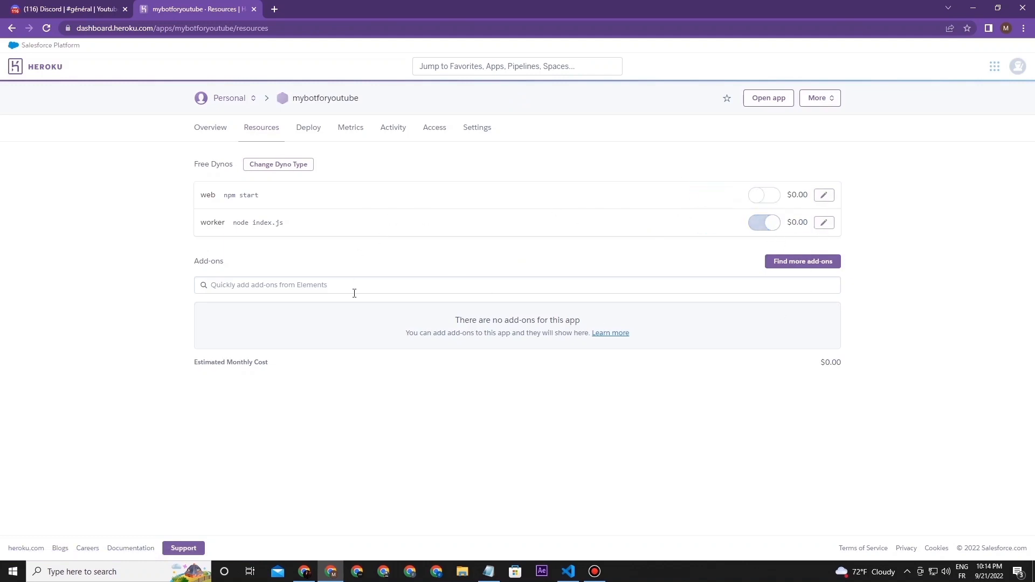
click(818, 98)
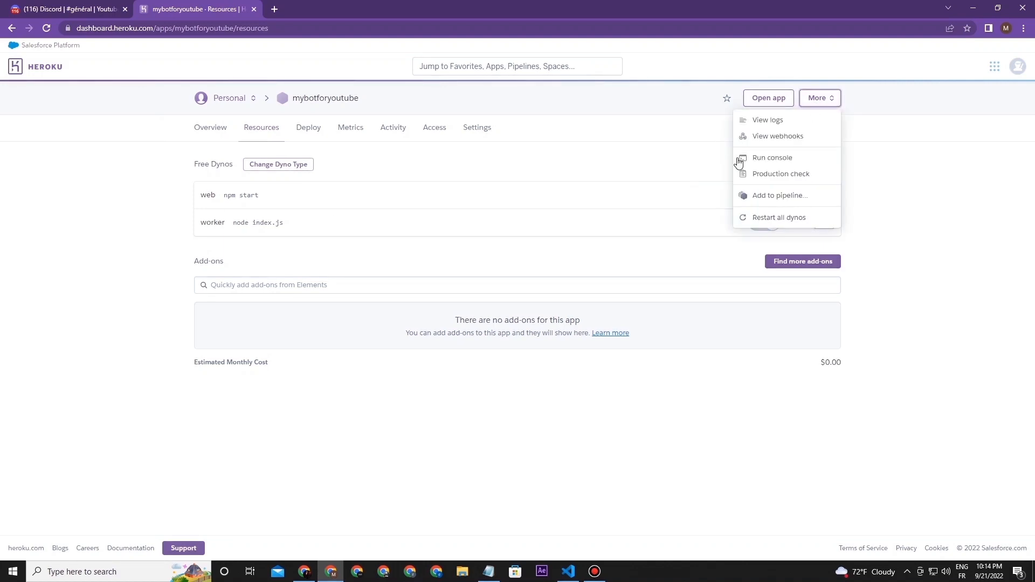
click(767, 119)
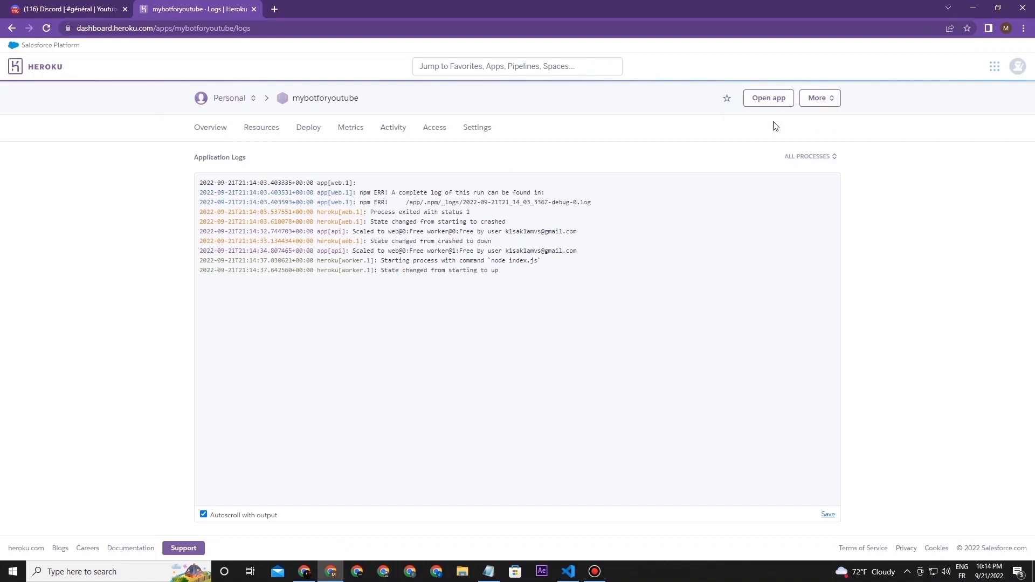
Step: Restart all mybotforyoutube dynos from the More menu and confirm the restart
click(818, 97)
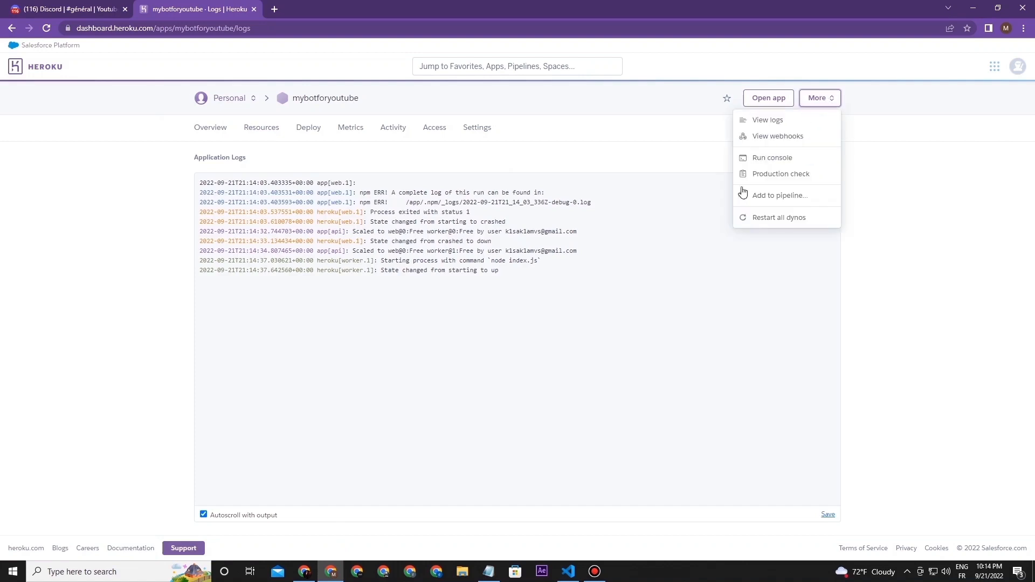
click(778, 217)
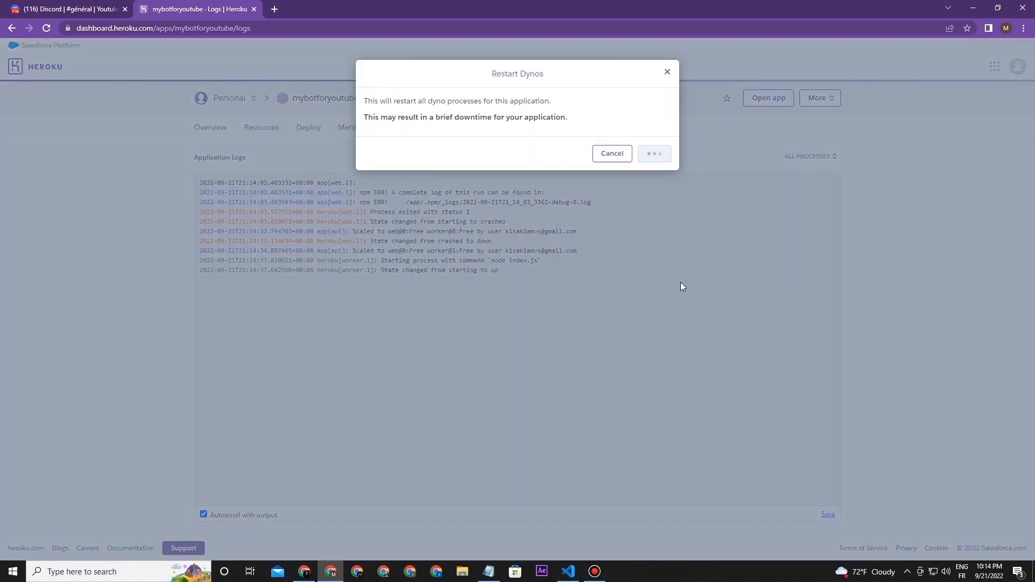
click(653, 153)
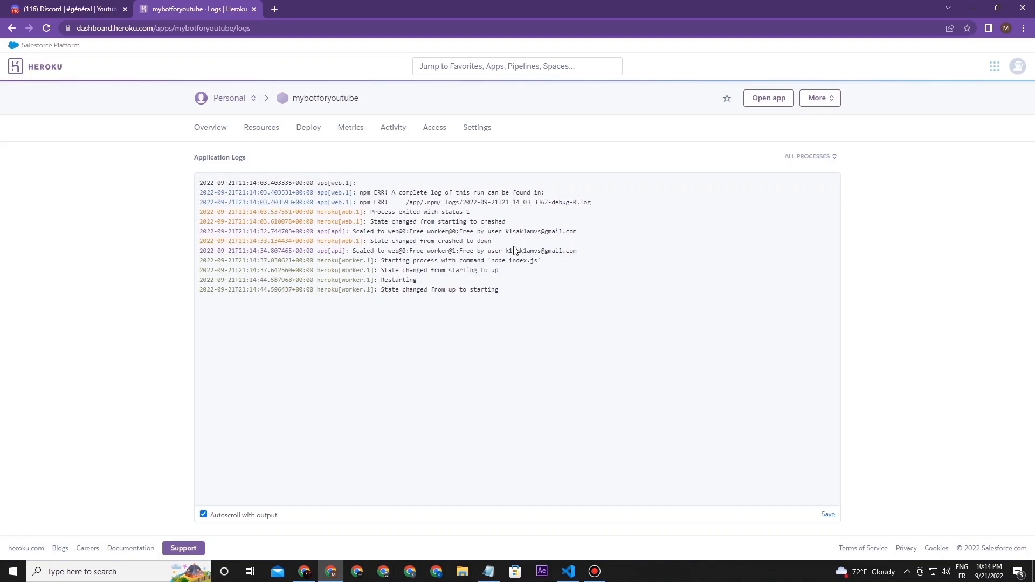